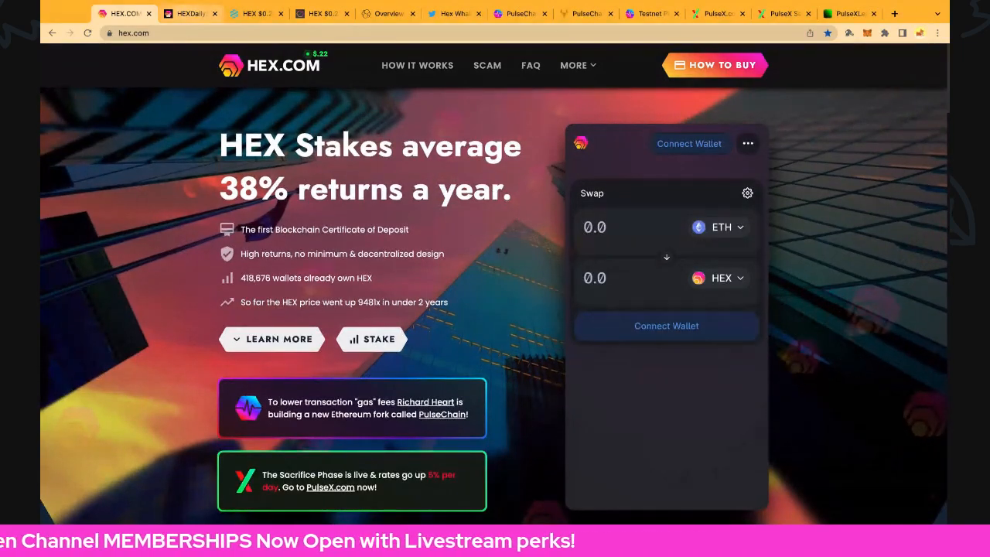
# Switch to the HEXDailyStats tab with the daily table for days 789–798.
pyautogui.click(189, 13)
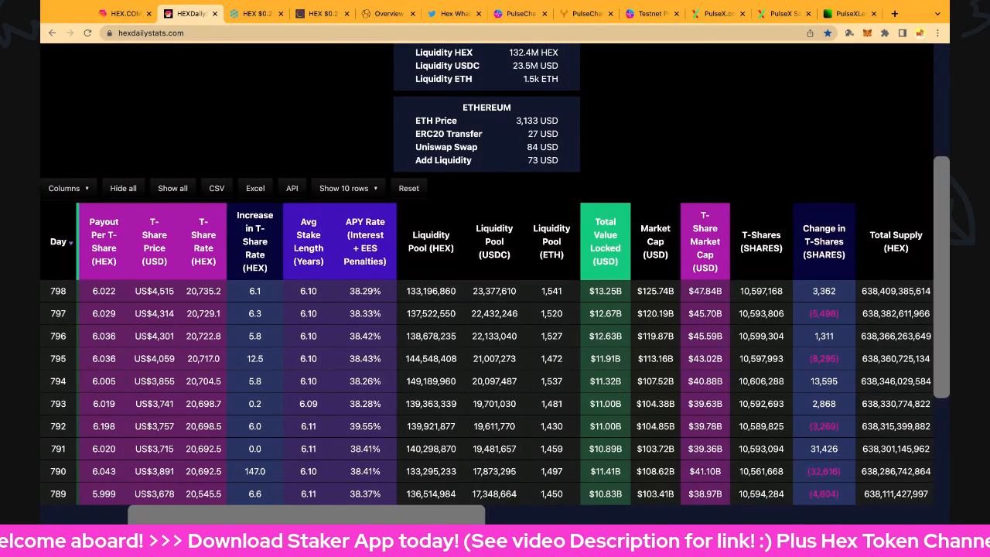
# Scroll the daily table right to supply, staked percentage, payouts, penalties and holder columns.
pyautogui.hscroll(3)
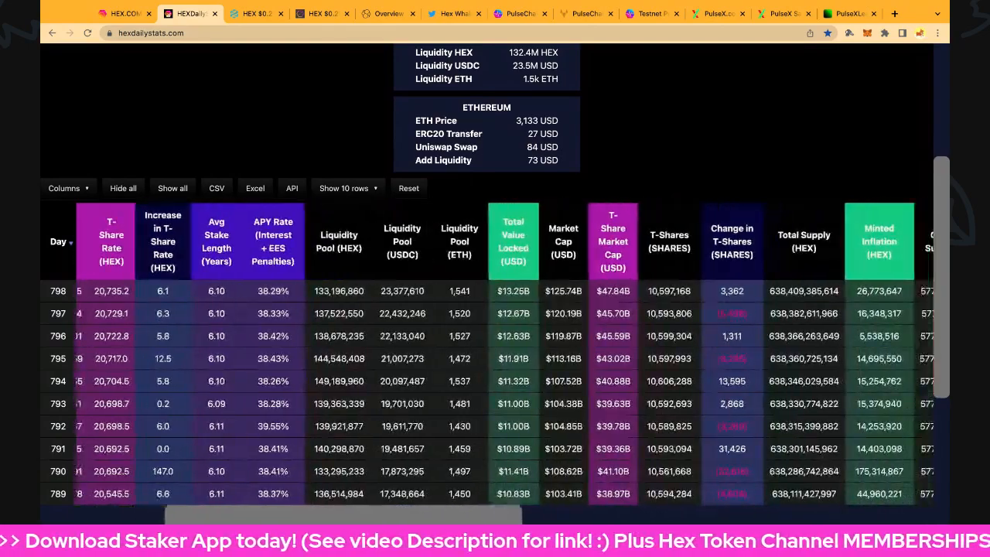
pyautogui.hscroll(3)
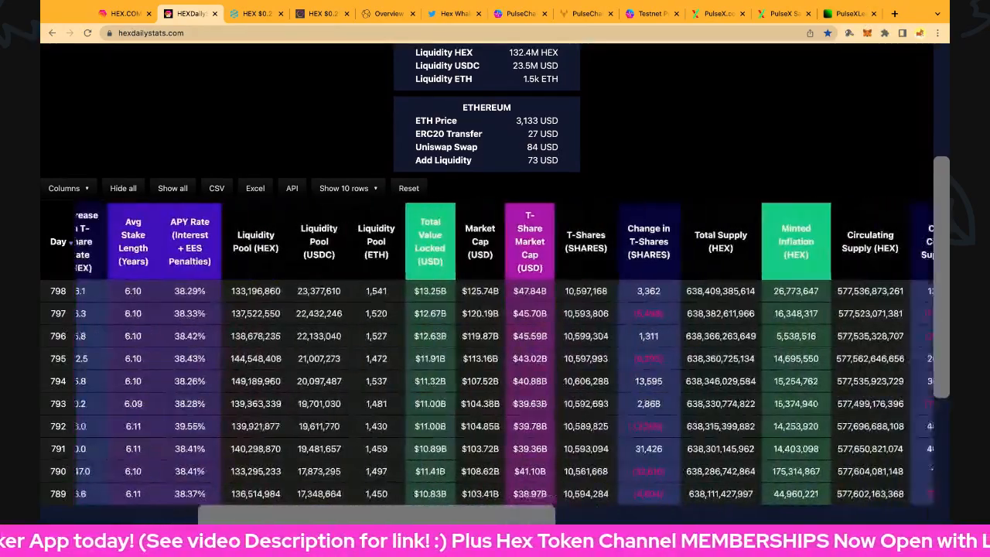
pyautogui.hscroll(3)
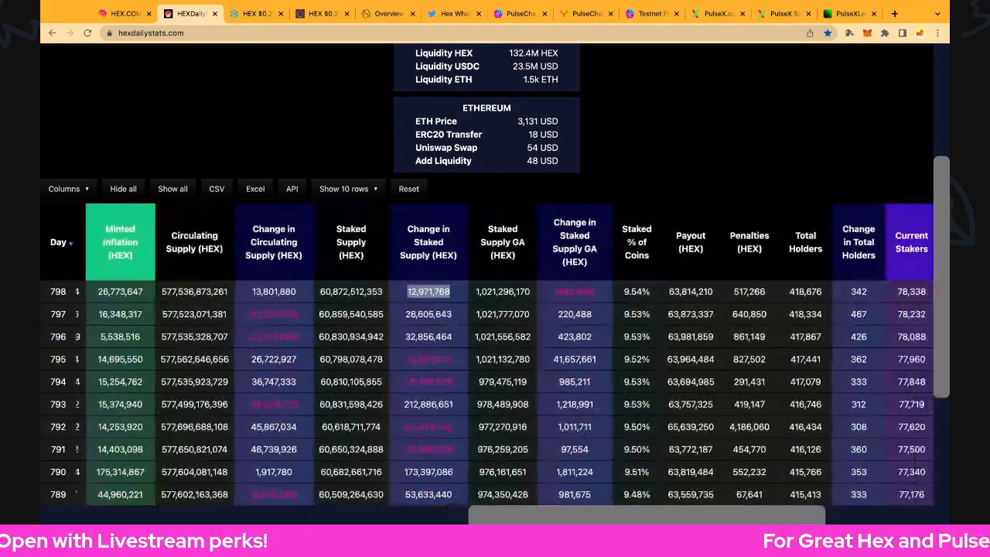
# Scroll to the Total Stakers and Current Holders columns, then switch to DEXTools HEX/USD.
pyautogui.hscroll(3)
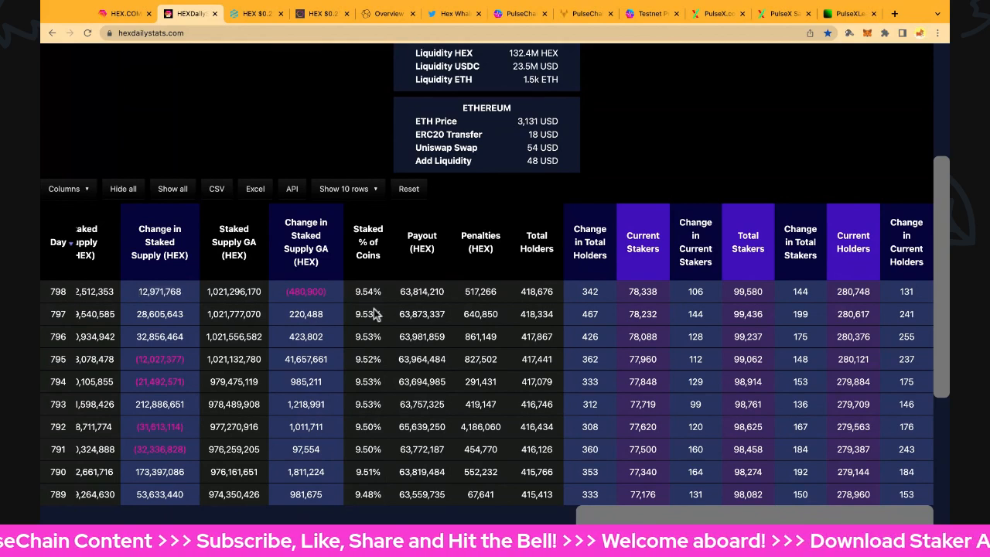
pyautogui.moveTo(418, 331)
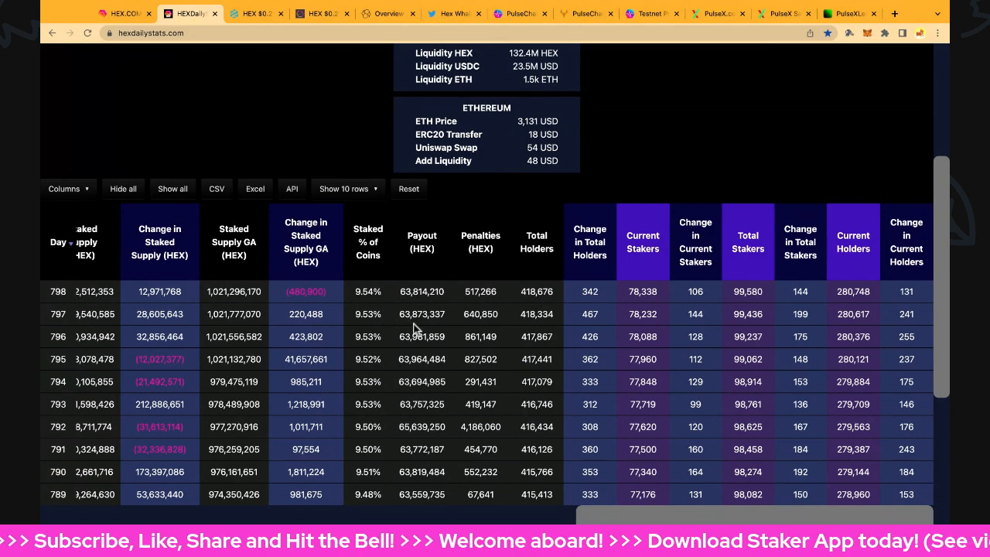
pyautogui.moveTo(486, 315)
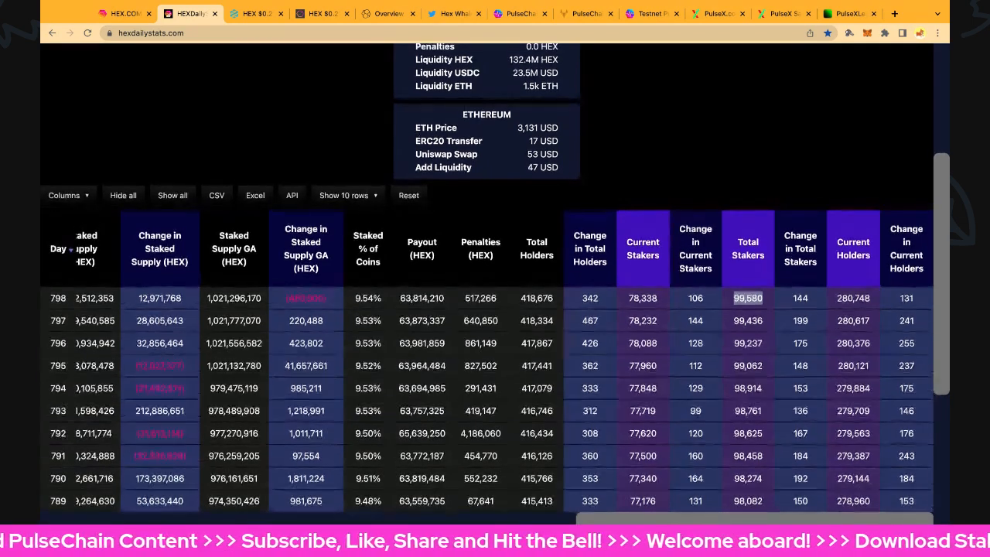
pyautogui.click(256, 13)
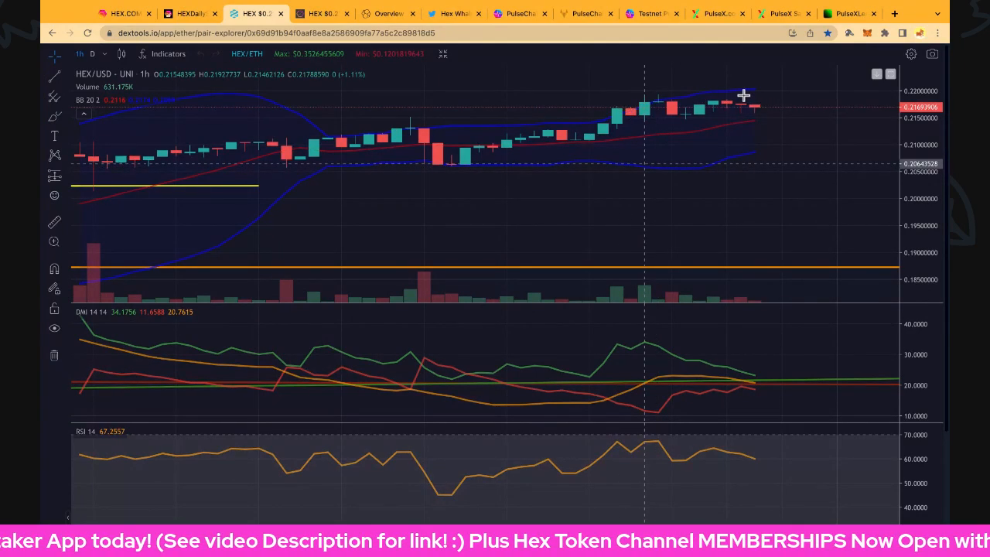
pyautogui.moveTo(820, 95)
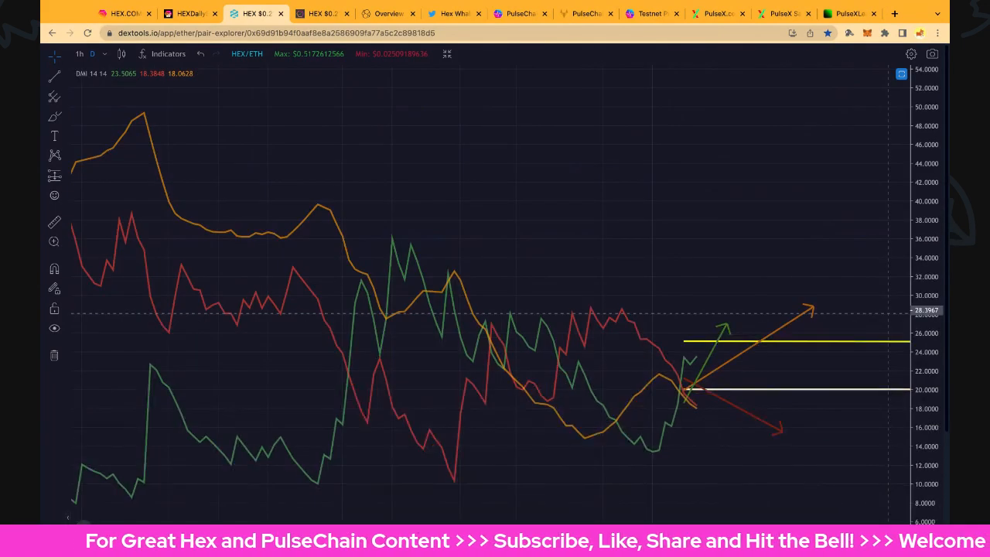
pyautogui.moveTo(822, 405)
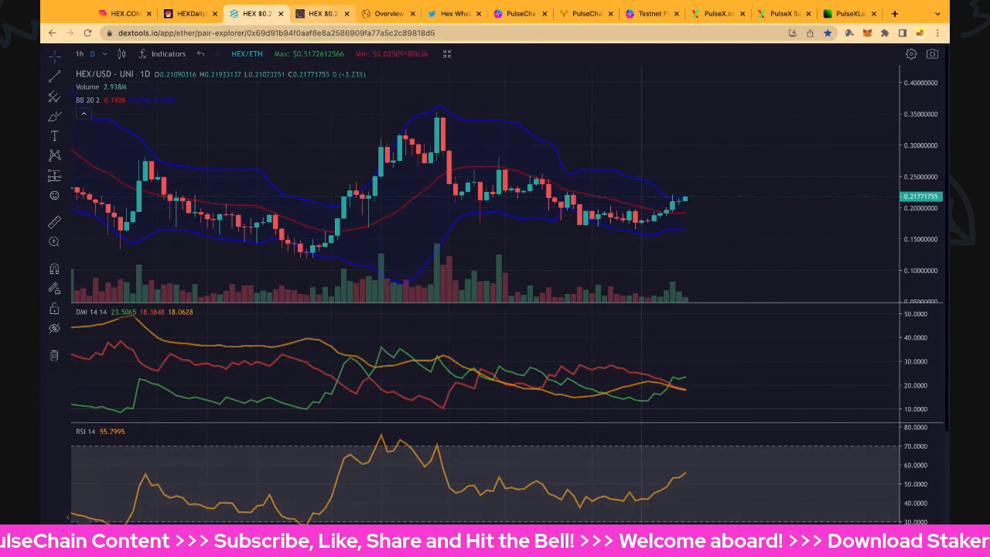
# Browse apphex.win's T-share rate, Daily Payout per T-Share and Expiring Stakes charts, then go to hex.vision.
pyautogui.click(317, 13)
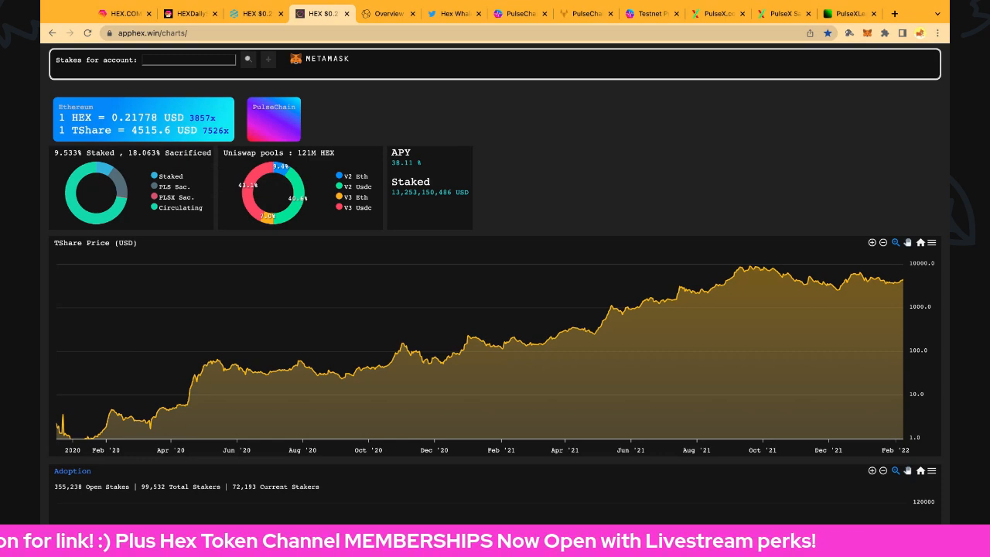
pyautogui.moveTo(851, 279)
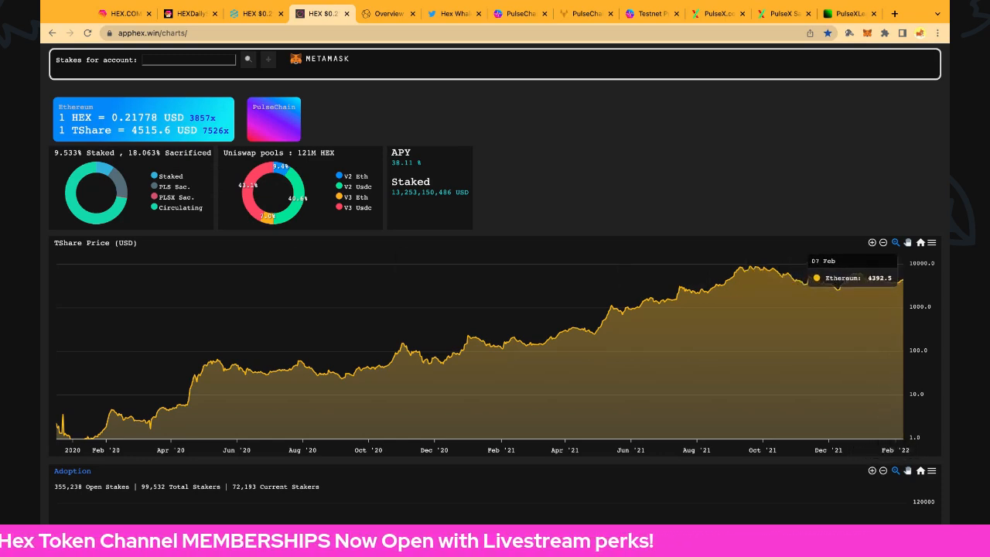
pyautogui.scroll(-3)
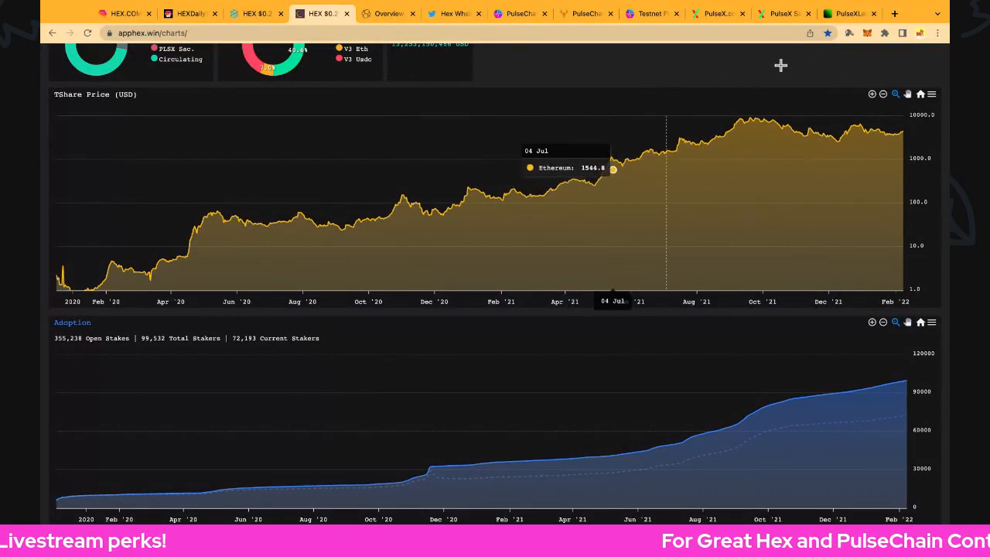
pyautogui.scroll(-3)
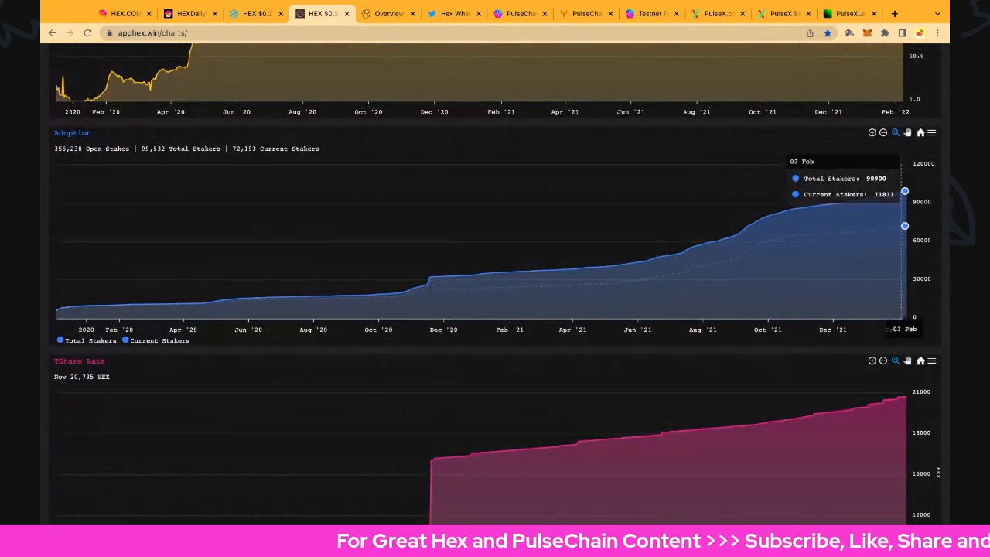
pyautogui.scroll(-3)
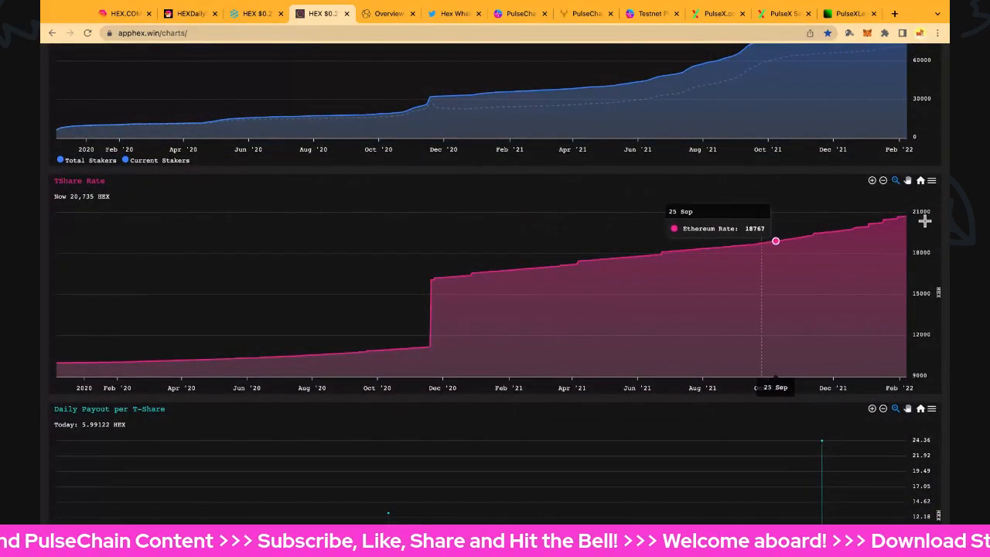
pyautogui.moveTo(901, 215)
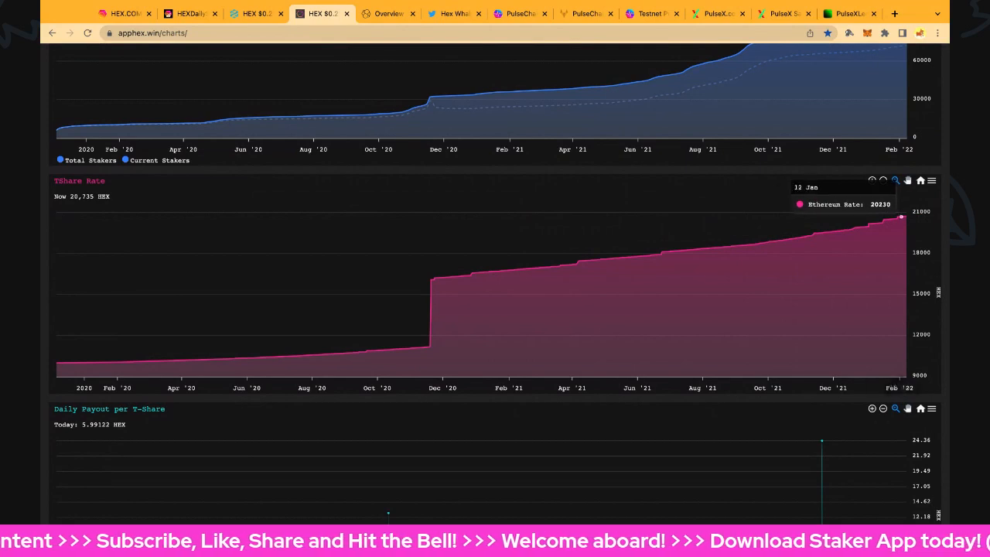
pyautogui.moveTo(757, 243)
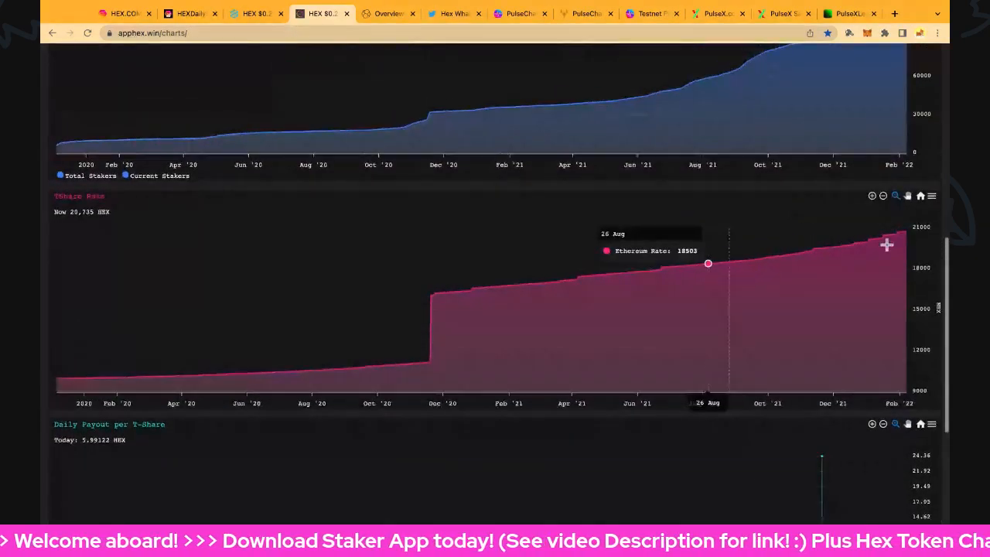
pyautogui.scroll(-3)
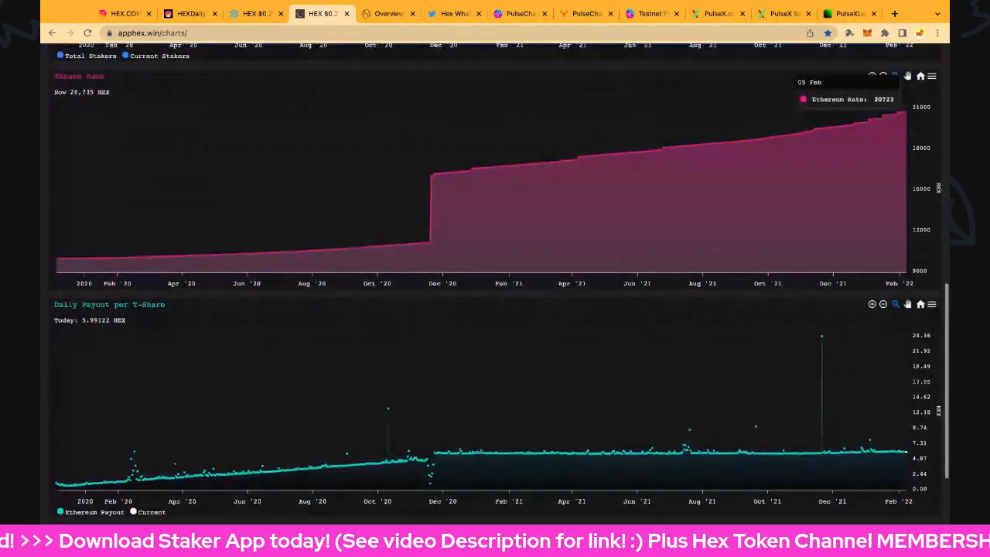
pyautogui.scroll(-3)
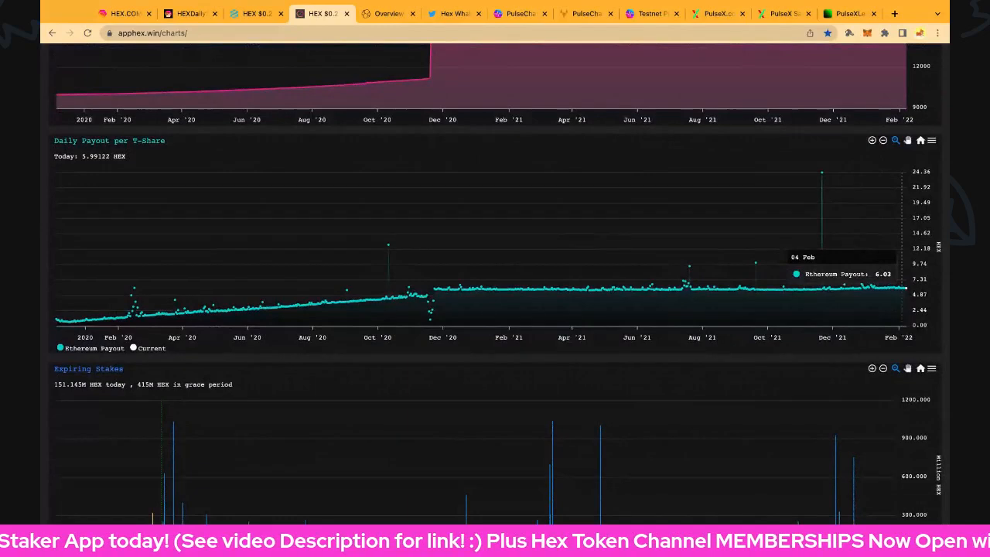
pyautogui.scroll(-3)
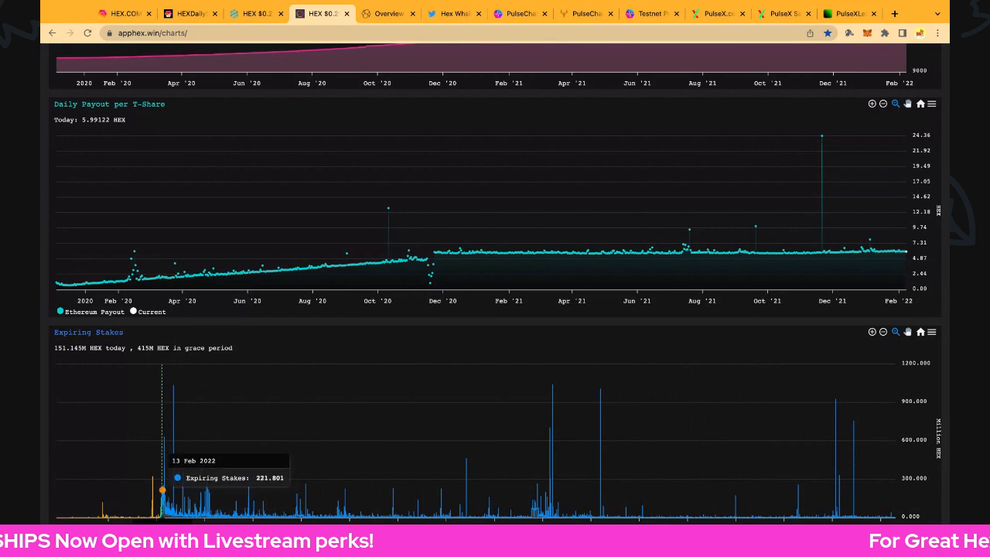
pyautogui.moveTo(712, 511)
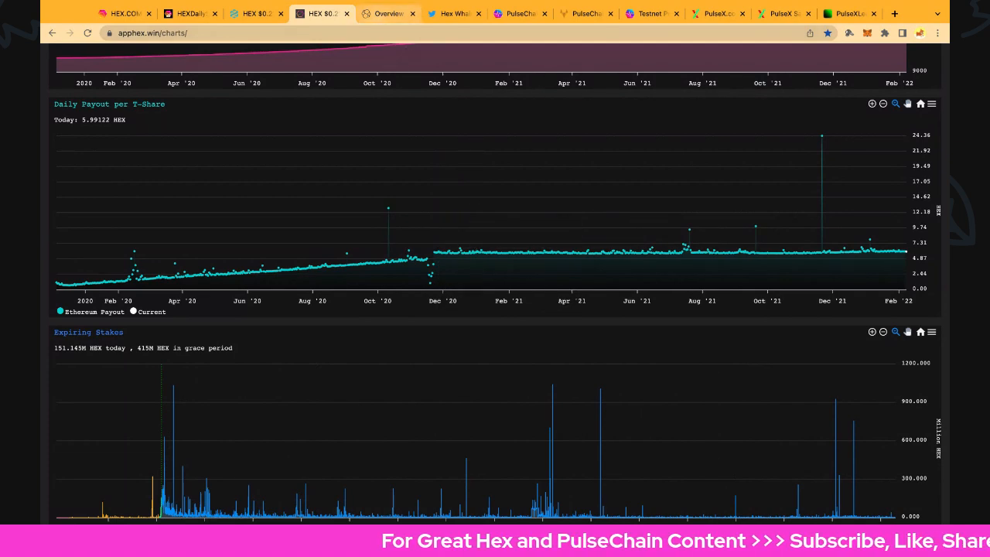
pyautogui.click(388, 13)
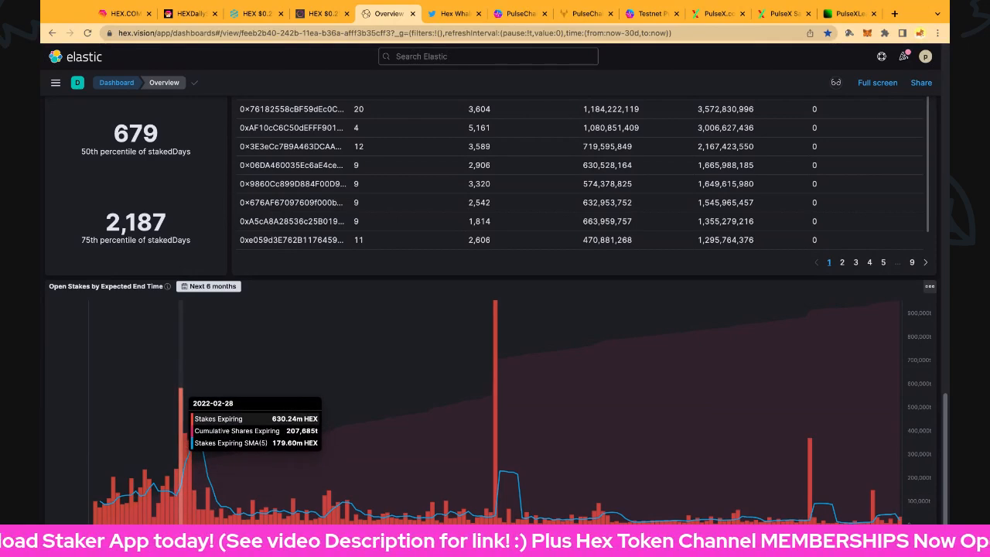
pyautogui.moveTo(185, 463)
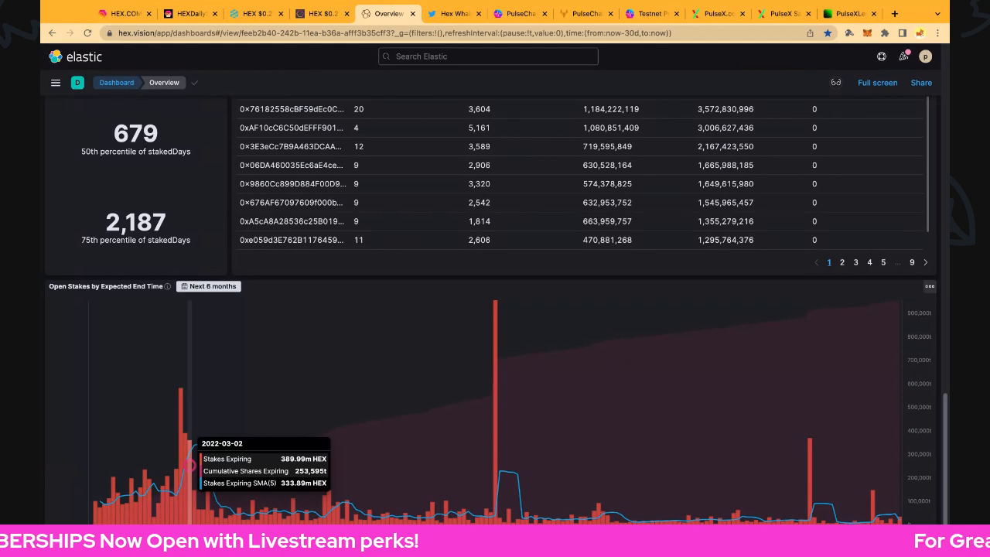
pyautogui.moveTo(309, 433)
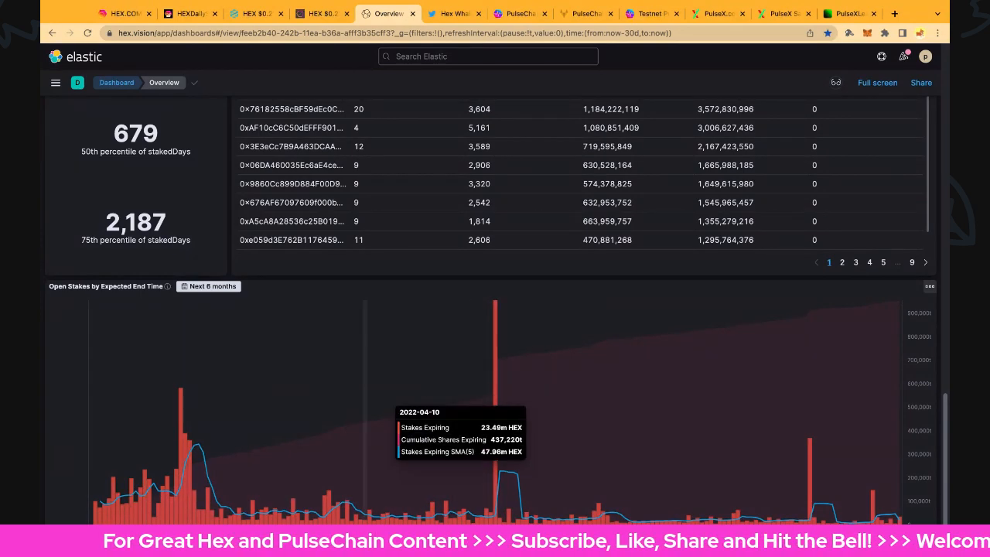
pyautogui.moveTo(343, 426)
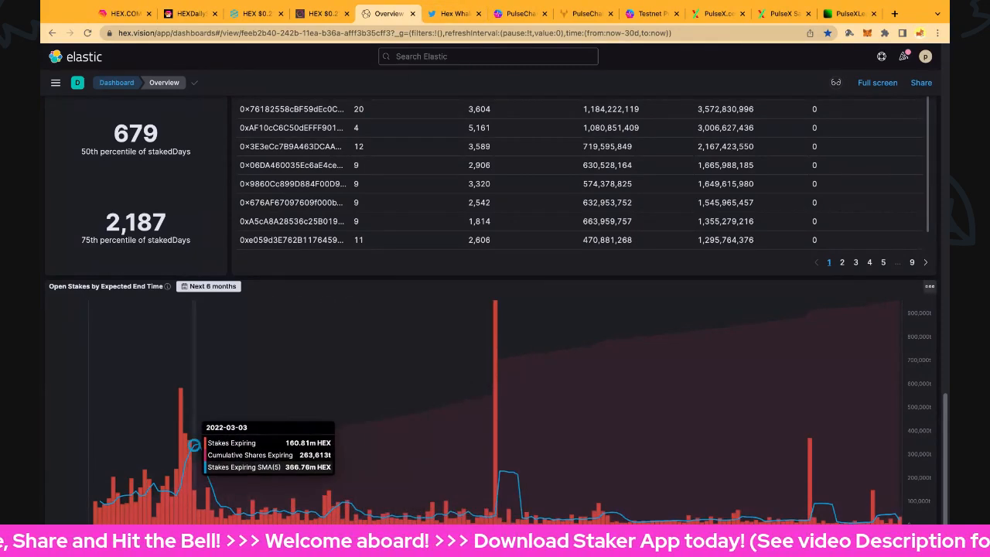
pyautogui.moveTo(399, 226)
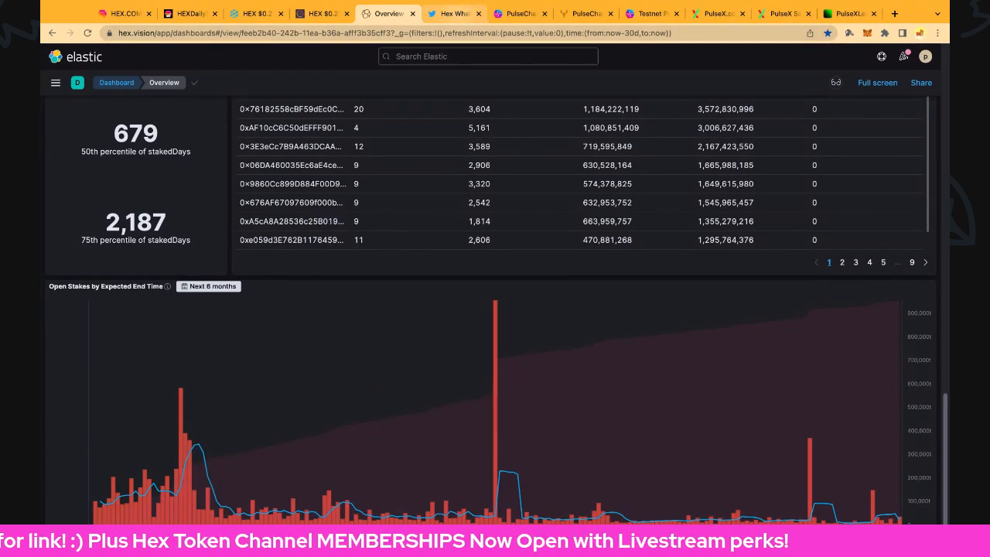
# Switch to the Hex WhaleBot Twitter profile tab.
pyautogui.click(455, 14)
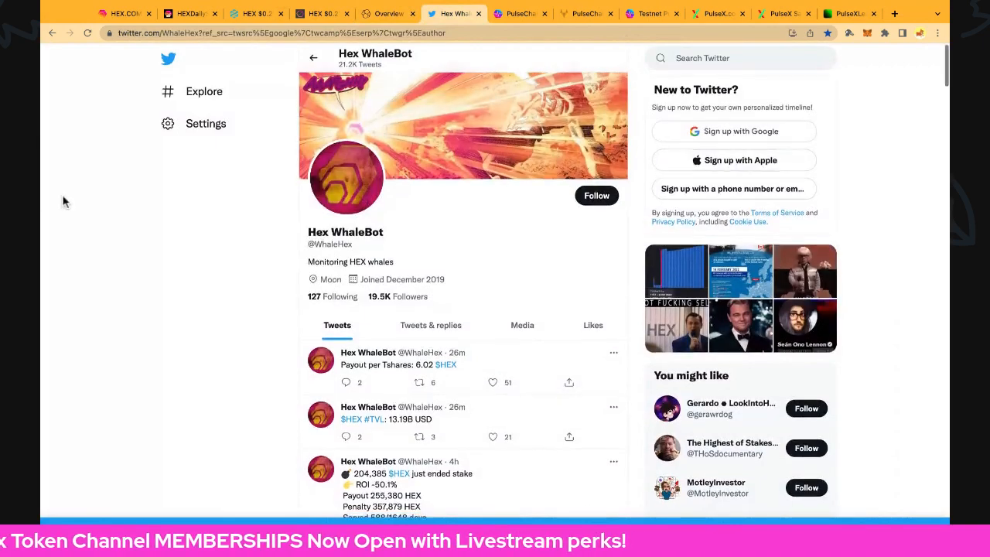
# Scroll Hex WhaleBot's tweets until the login prompt, then move to PulseChain's Goals page.
pyautogui.scroll(-3)
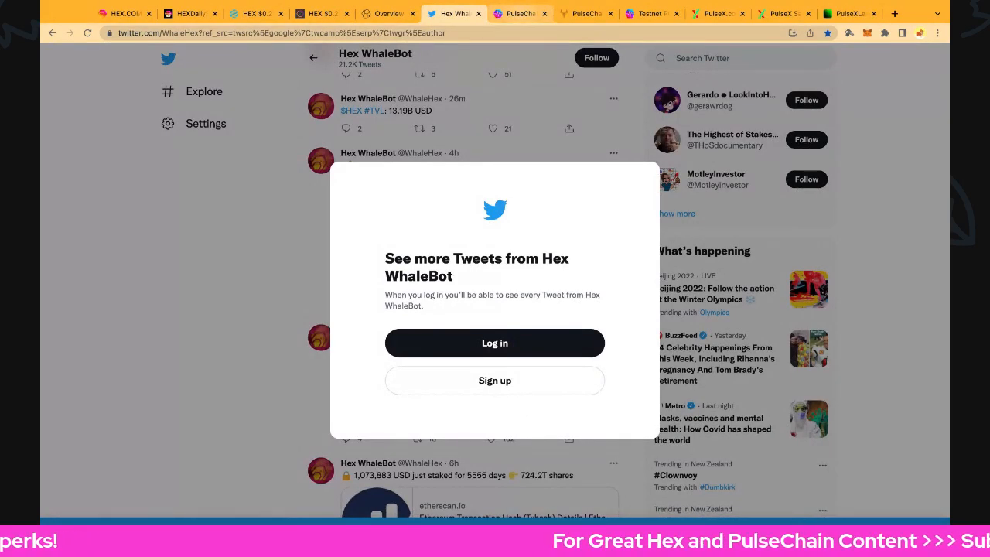
pyautogui.click(520, 13)
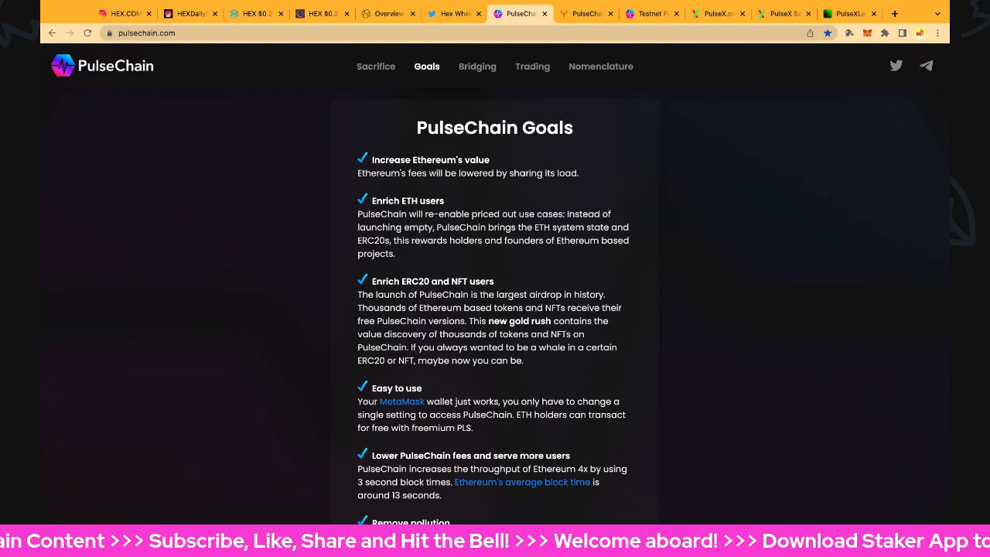
pyautogui.moveTo(747, 113)
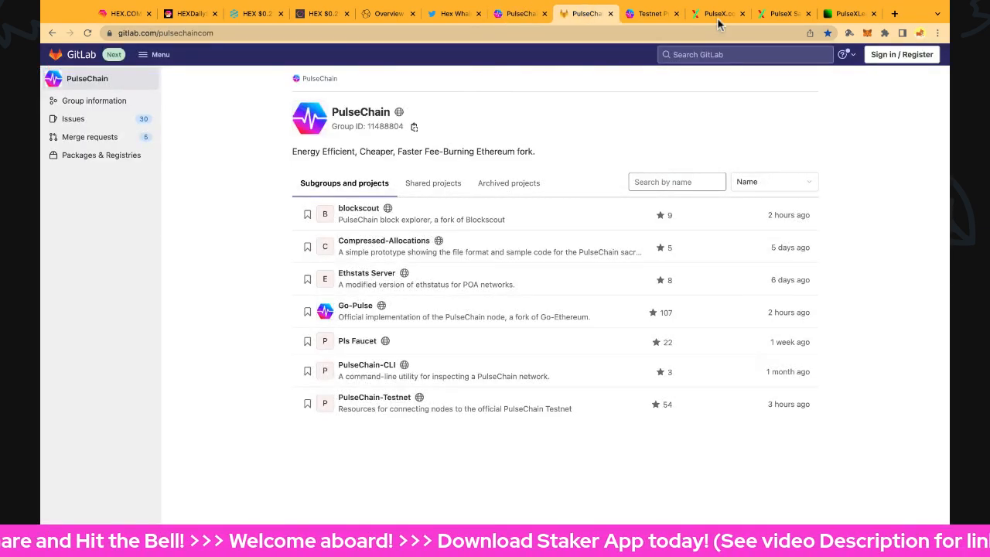
pyautogui.moveTo(355, 481)
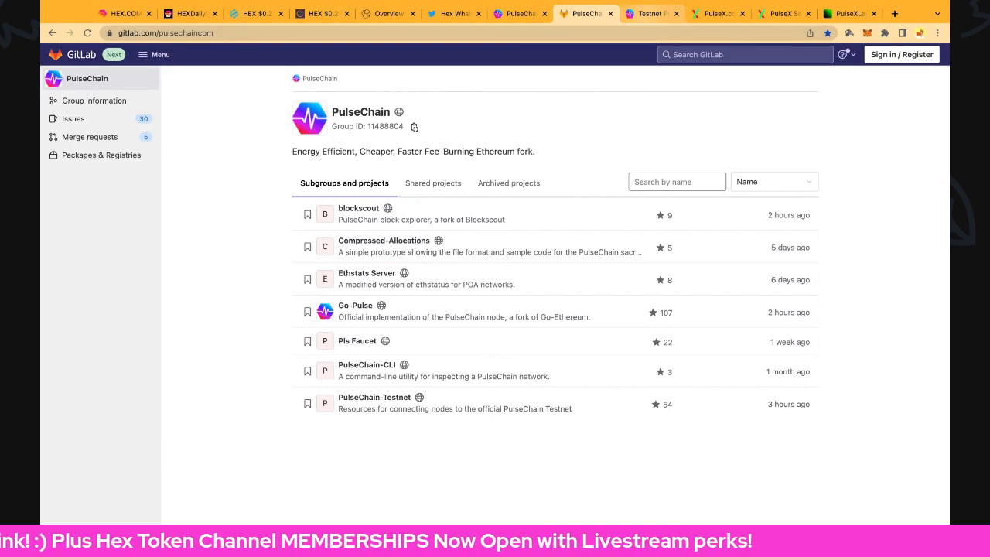
# Open block 14833702 in the Testnet Explorer and scroll through its three transactions.
pyautogui.click(648, 13)
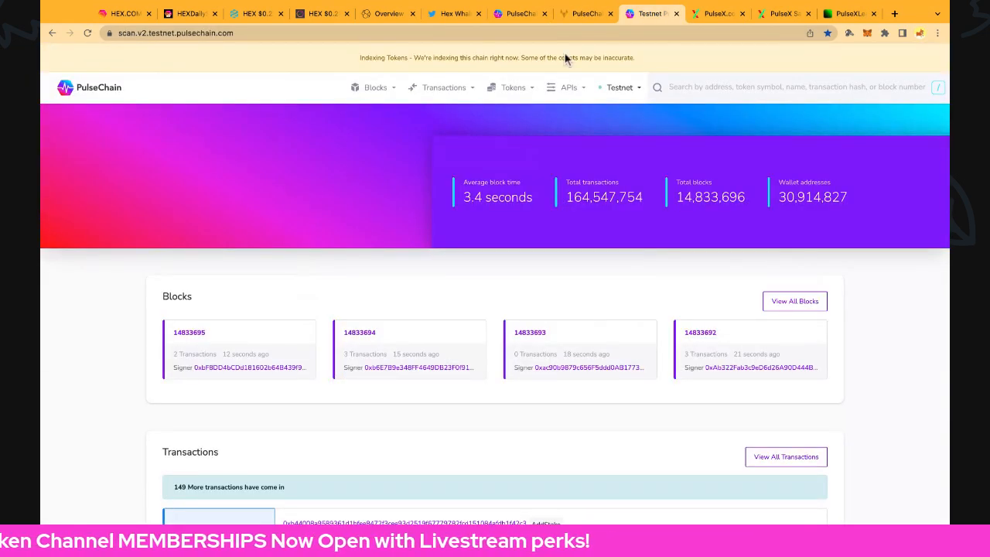
pyautogui.moveTo(463, 168)
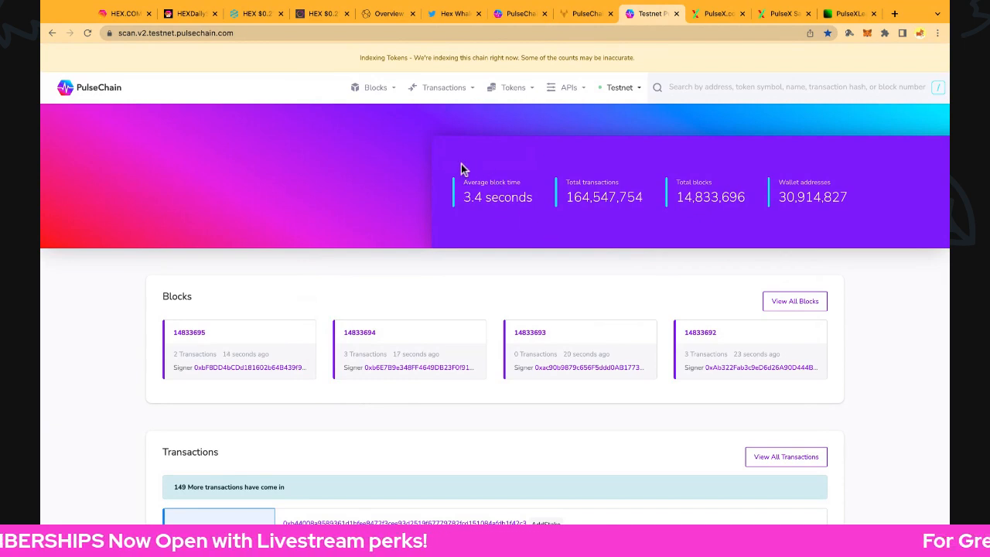
pyautogui.moveTo(627, 161)
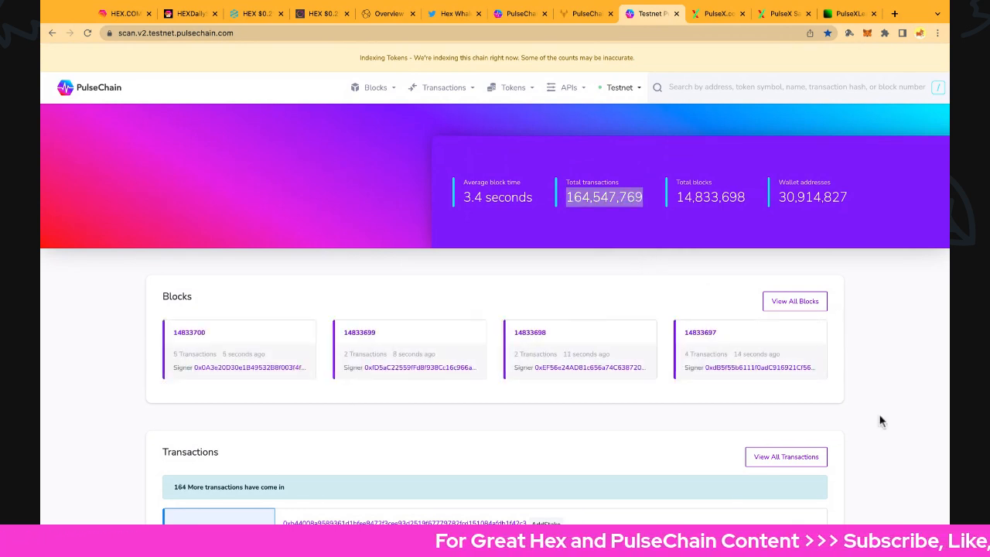
pyautogui.moveTo(542, 419)
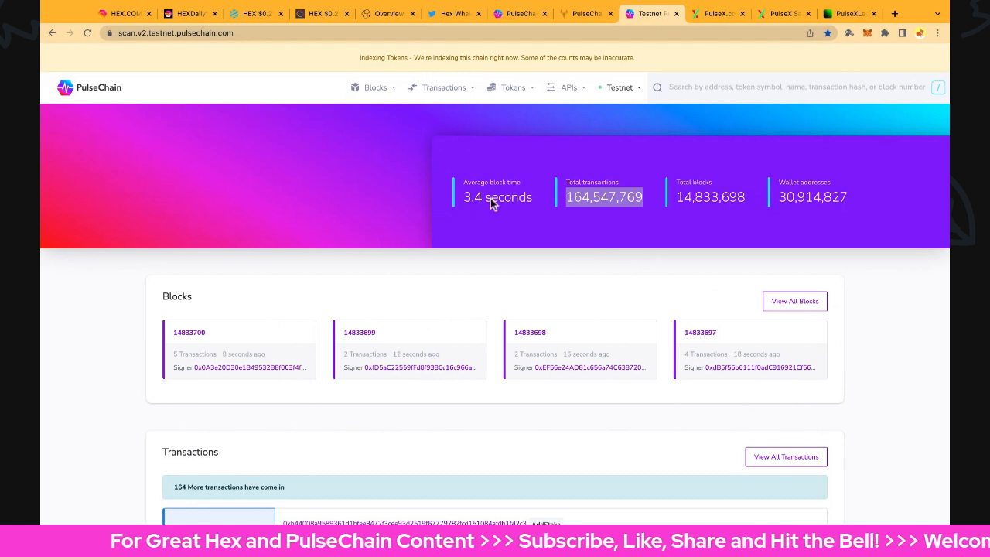
pyautogui.moveTo(358, 296)
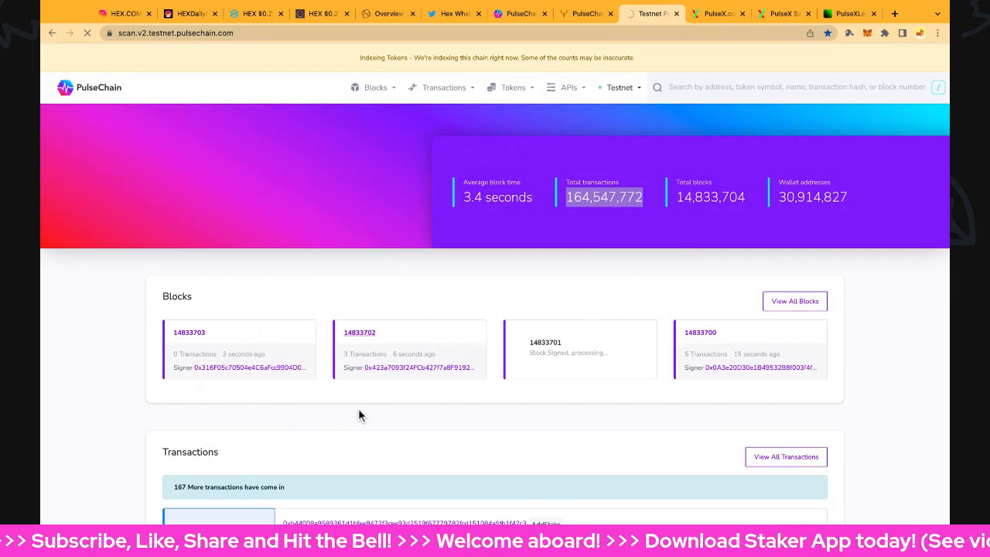
pyautogui.click(360, 332)
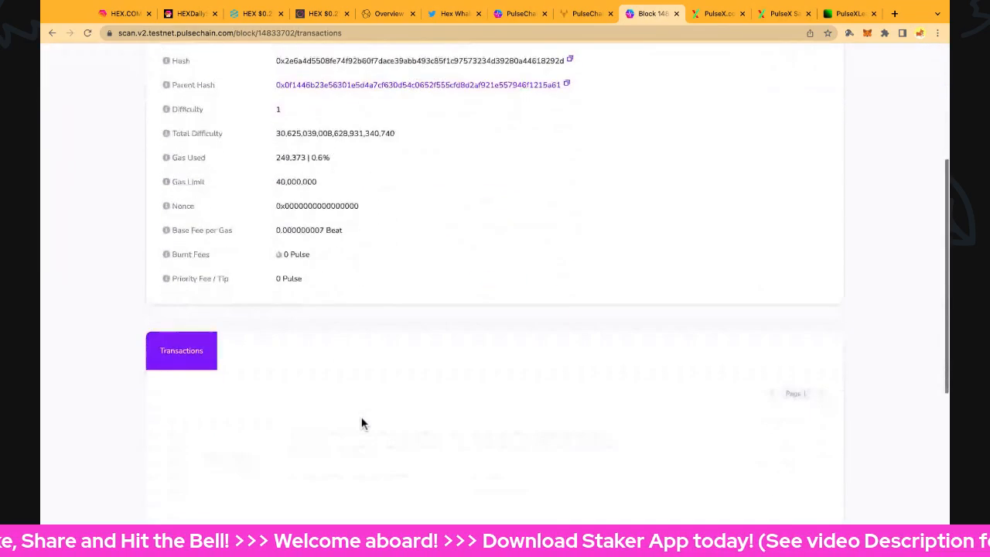
pyautogui.scroll(-3)
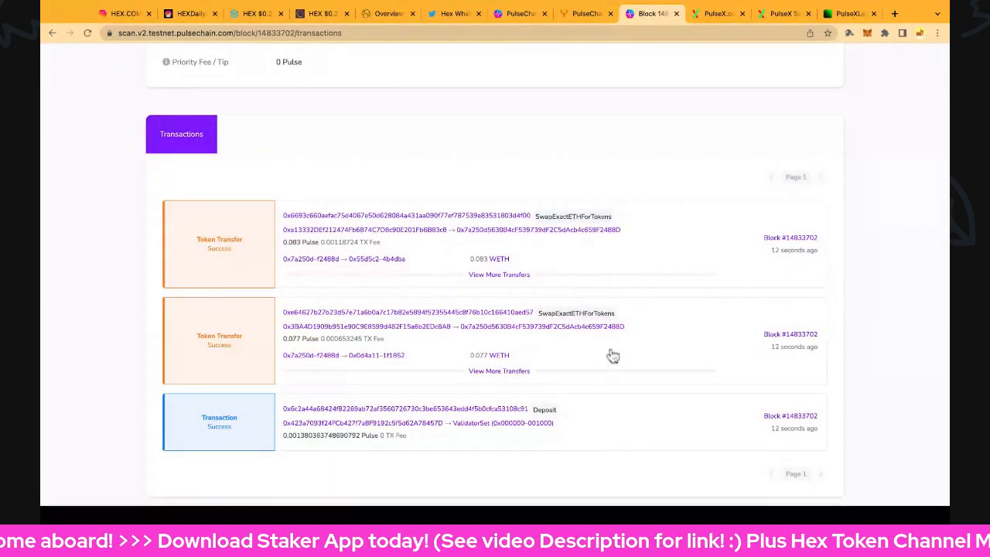
pyautogui.scroll(3)
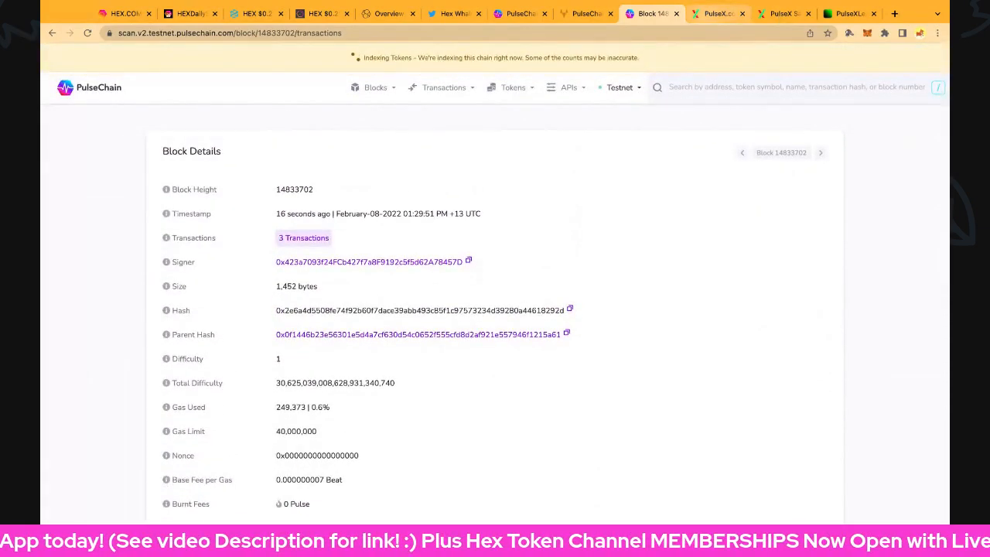
# Scroll pulsex.com past the sacrifice countdown, top-10 coins and rate chart, then switch to PulseXLead.
pyautogui.click(715, 13)
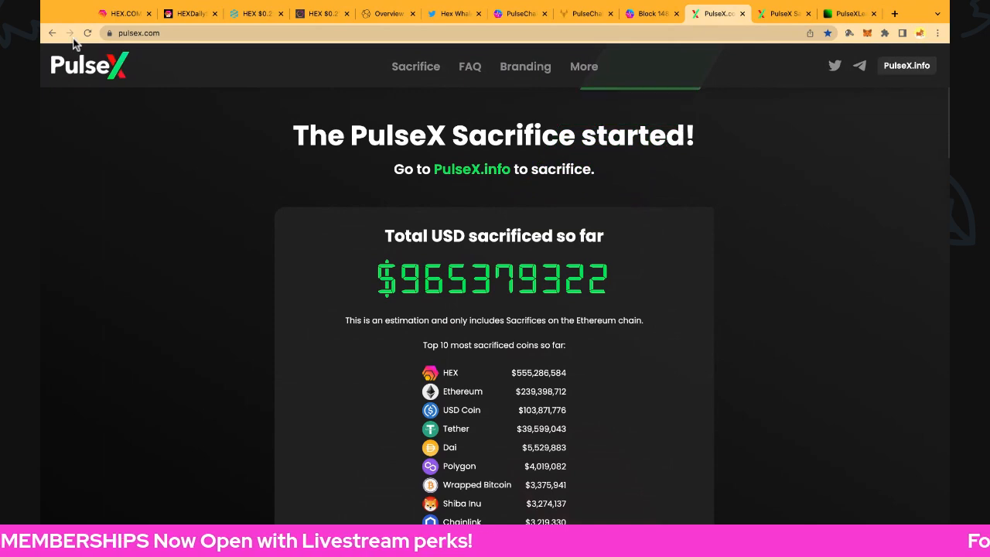
pyautogui.scroll(-3)
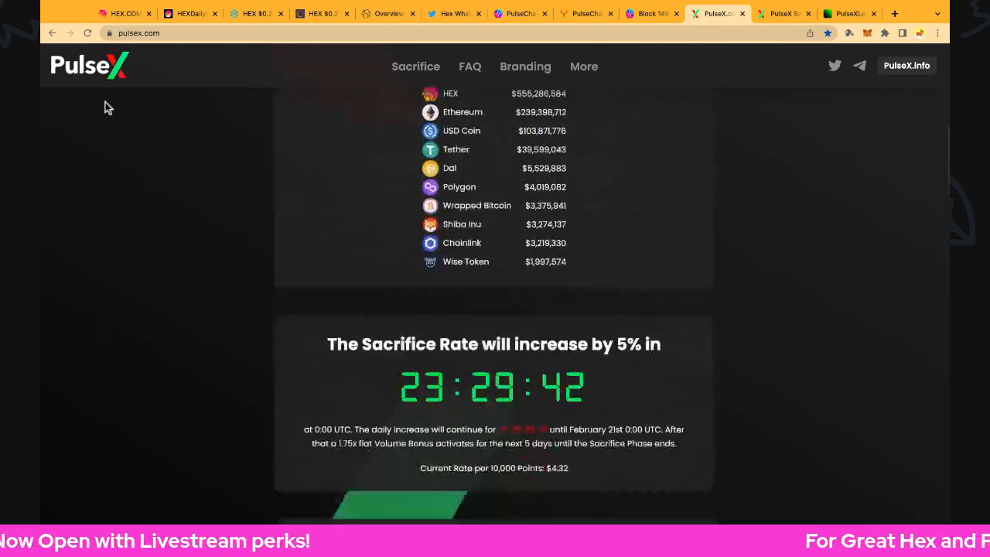
pyautogui.scroll(-3)
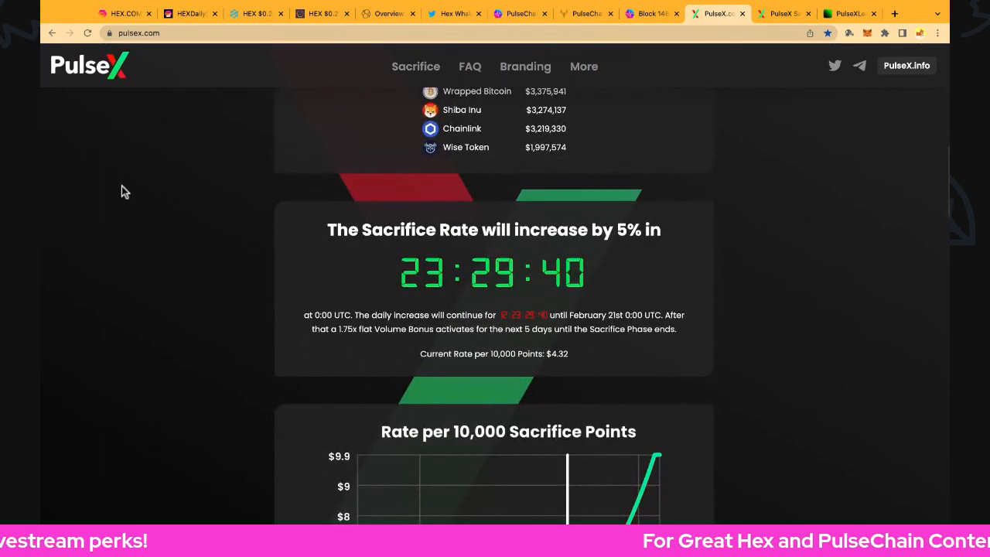
pyautogui.moveTo(184, 247)
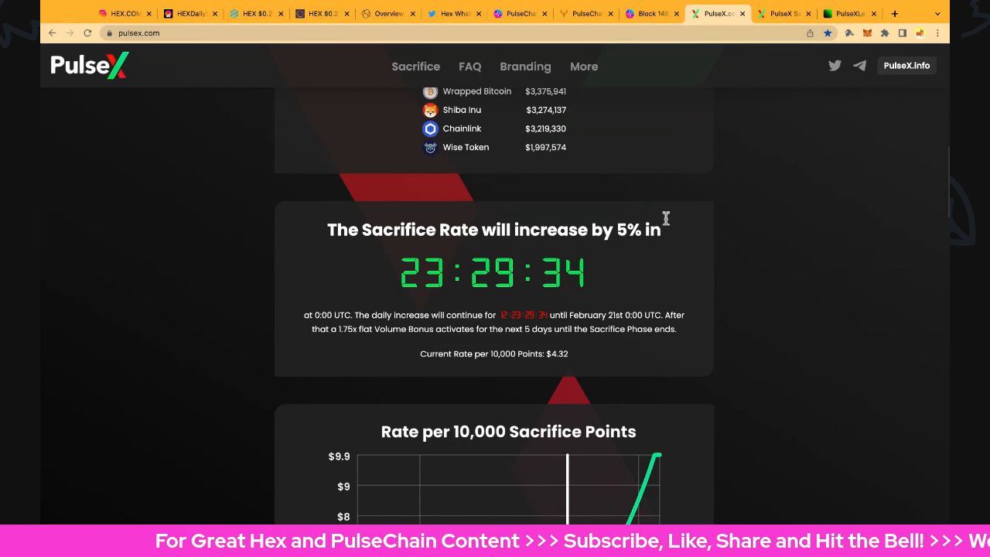
pyautogui.scroll(-3)
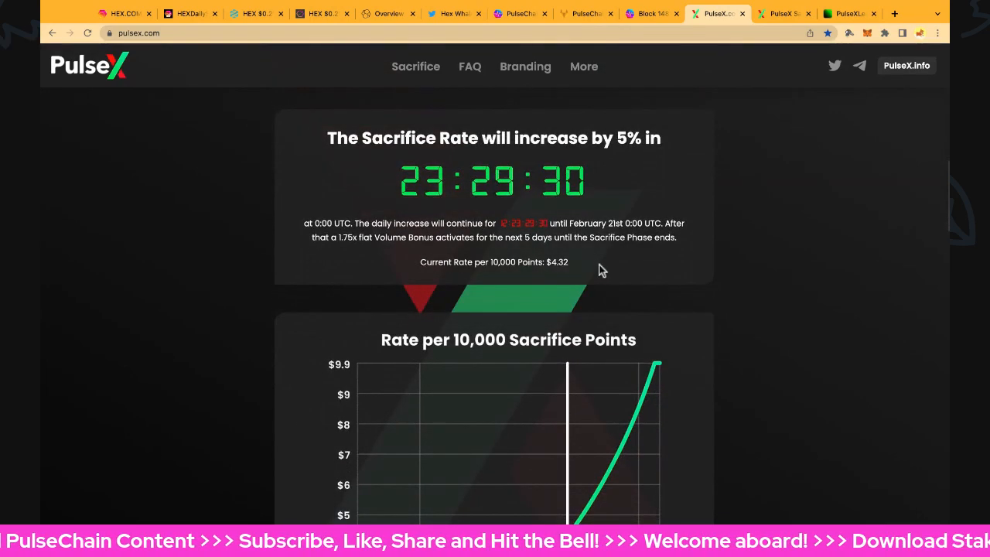
pyautogui.scroll(-3)
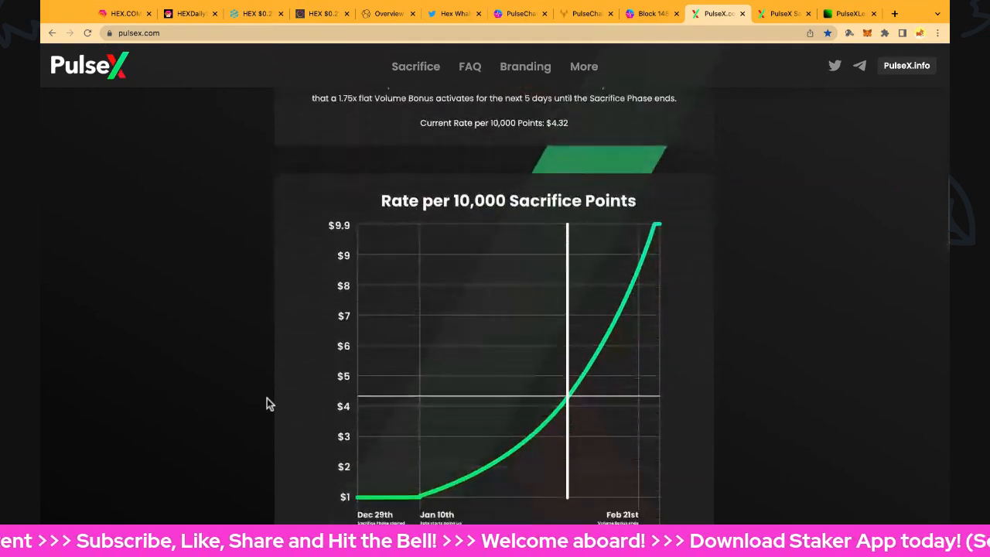
pyautogui.scroll(-3)
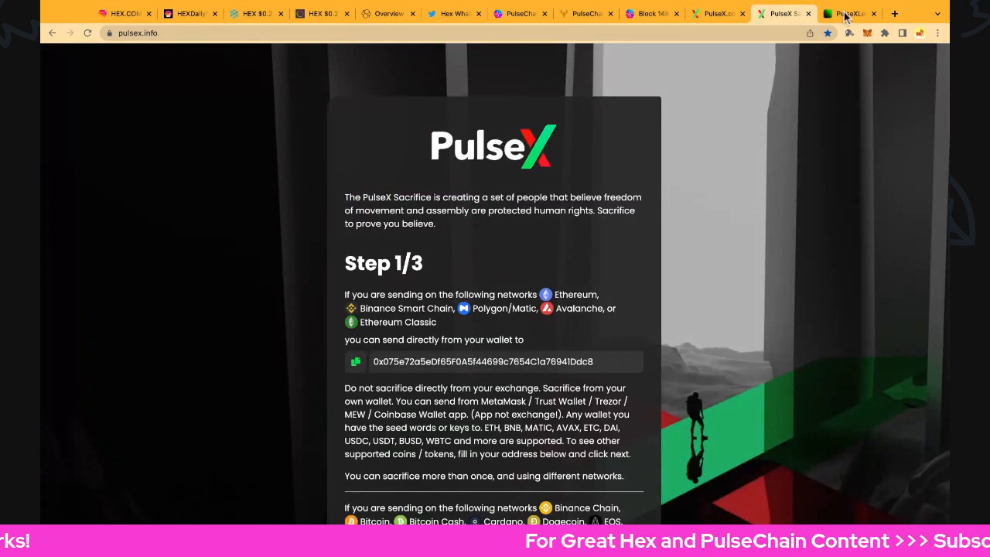
pyautogui.click(851, 13)
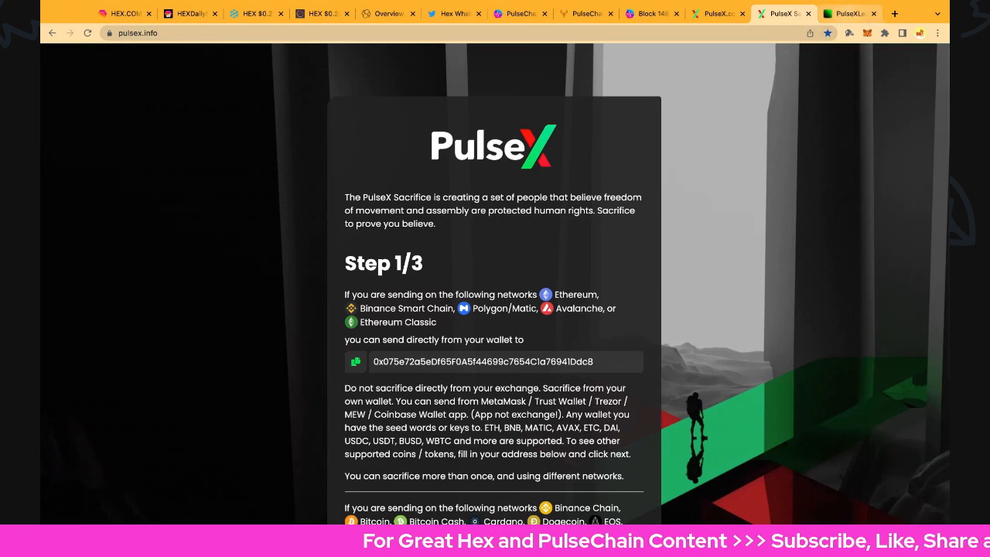
pyautogui.click(850, 13)
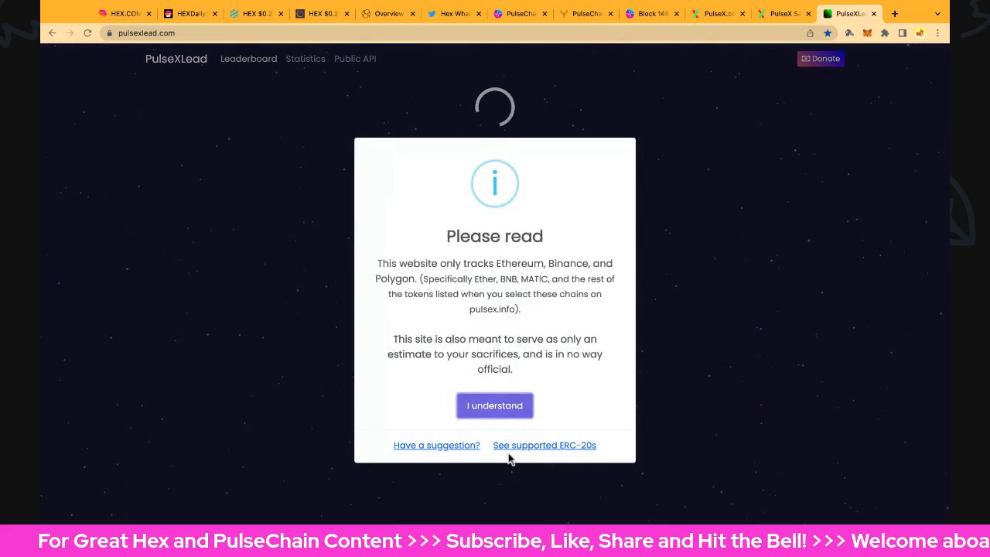
# Accept the tracking notice and expand the comprehensive per-currency sacrifice break-down.
pyautogui.click(494, 405)
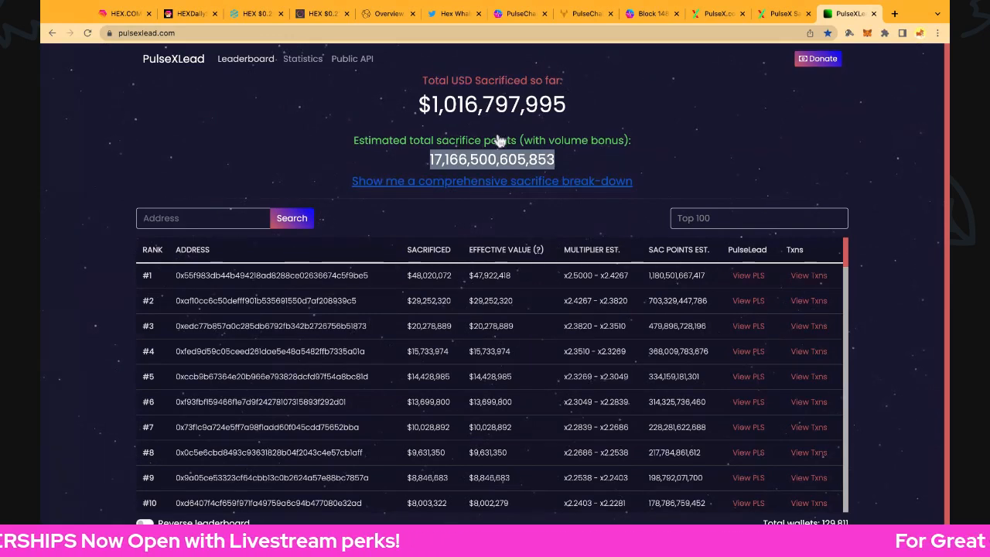
pyautogui.moveTo(566, 269)
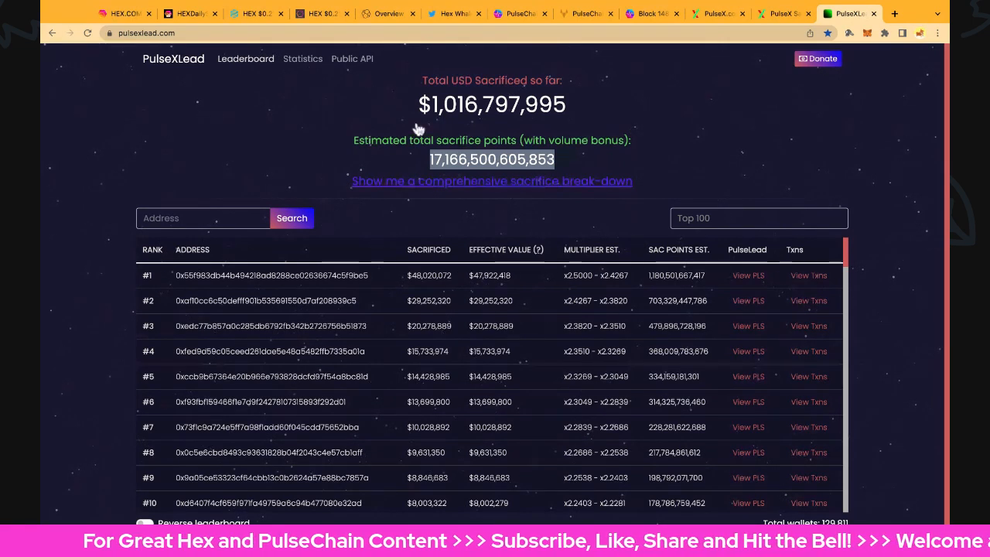
pyautogui.click(491, 181)
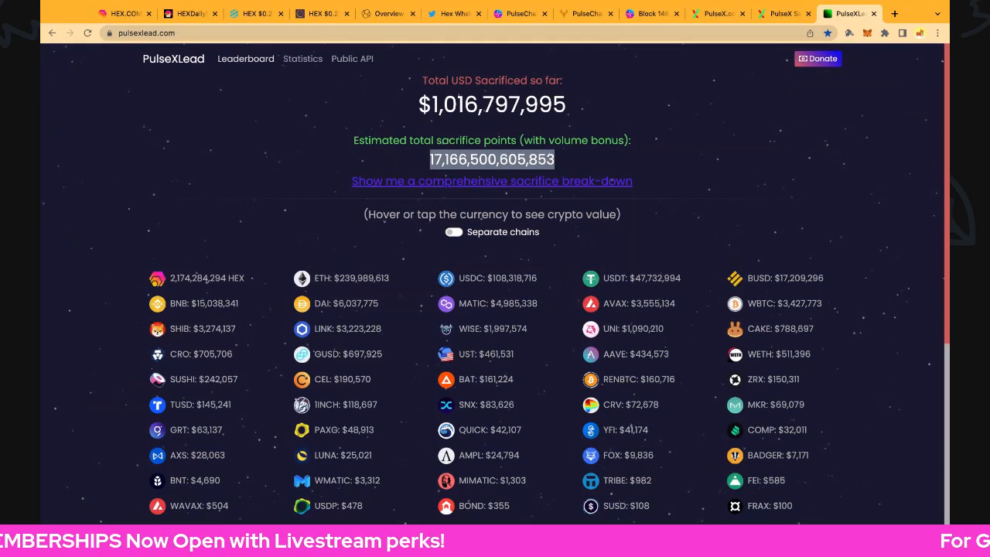
# Open PulseXLead Statistics and scroll to the treemap and ($)Sacrifice / Day chart.
pyautogui.click(302, 59)
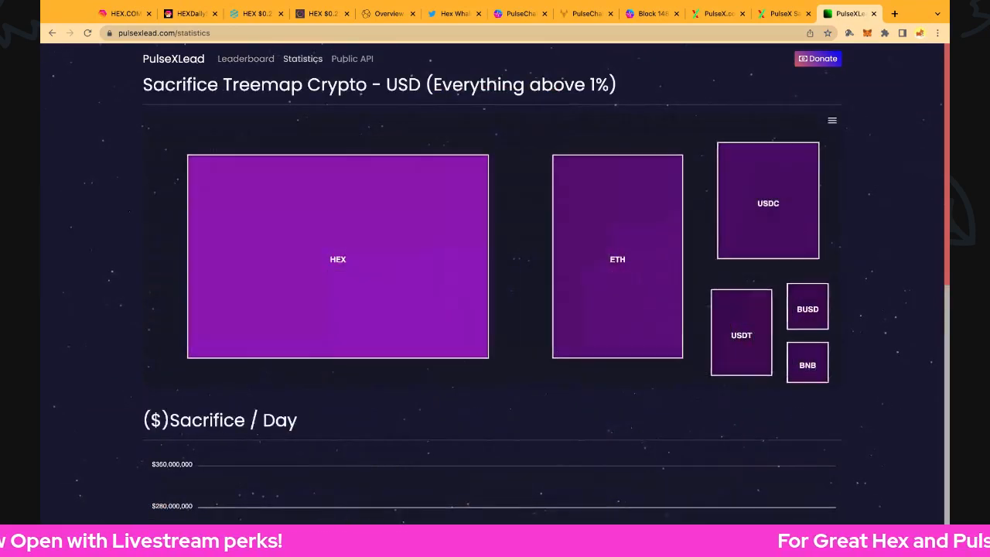
pyautogui.scroll(-3)
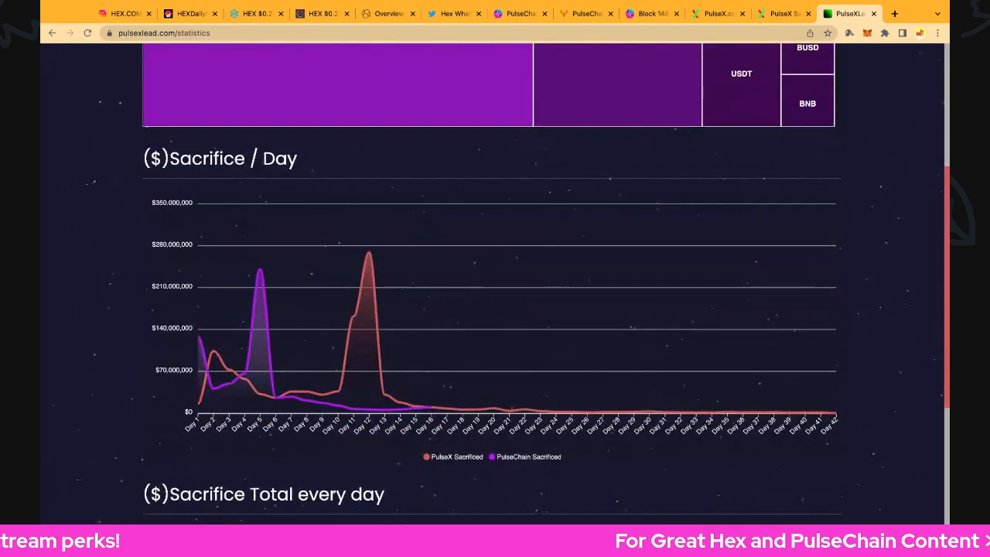
pyautogui.moveTo(820, 417)
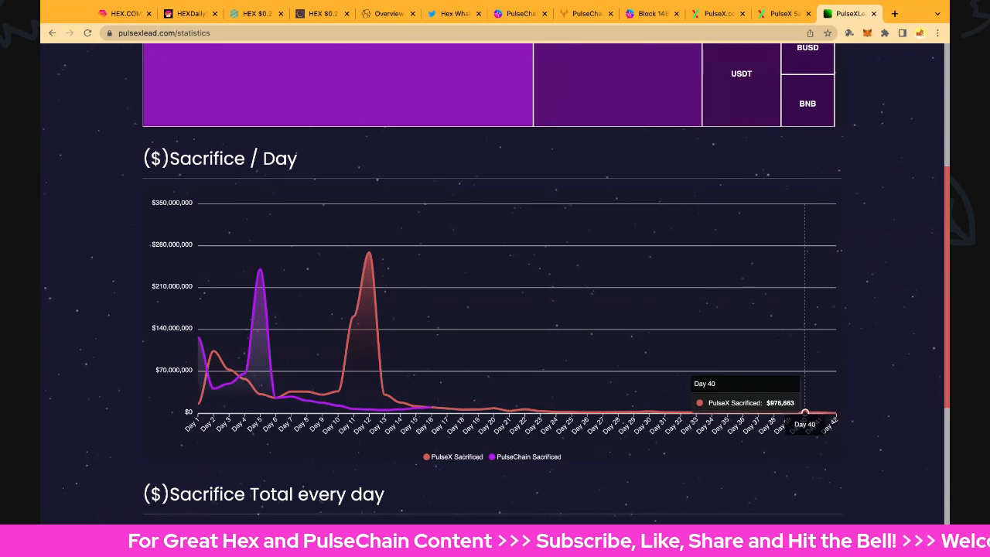
pyautogui.moveTo(821, 418)
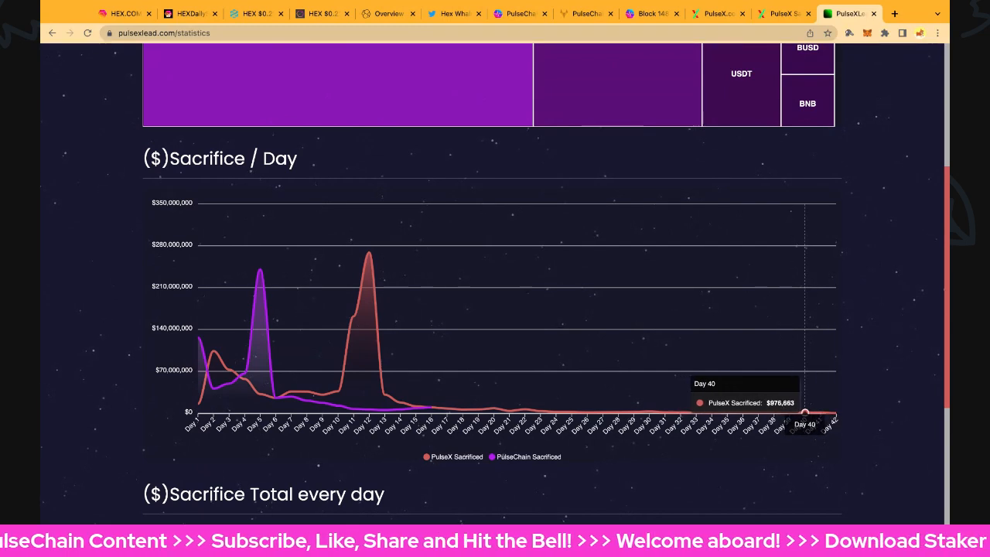
pyautogui.moveTo(820, 410)
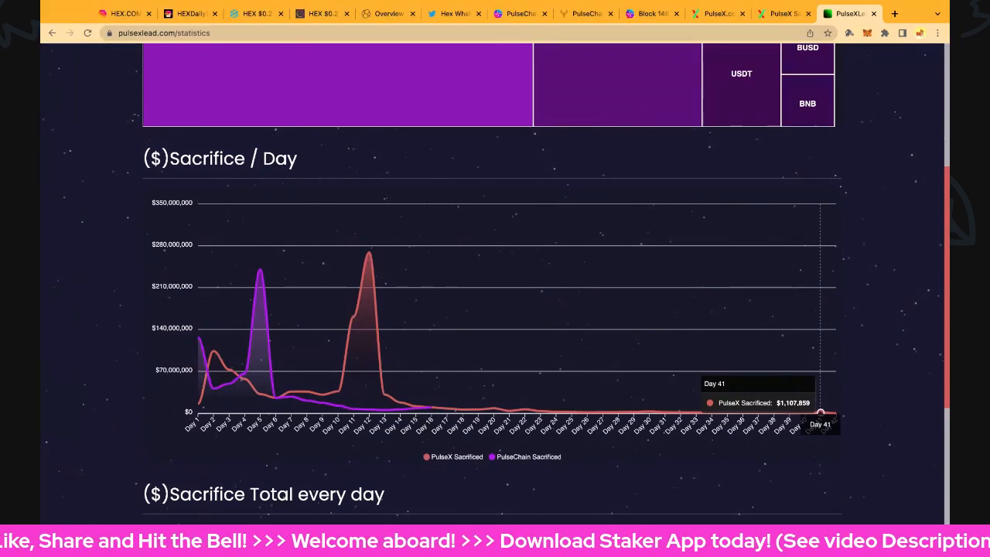
pyautogui.scroll(-3)
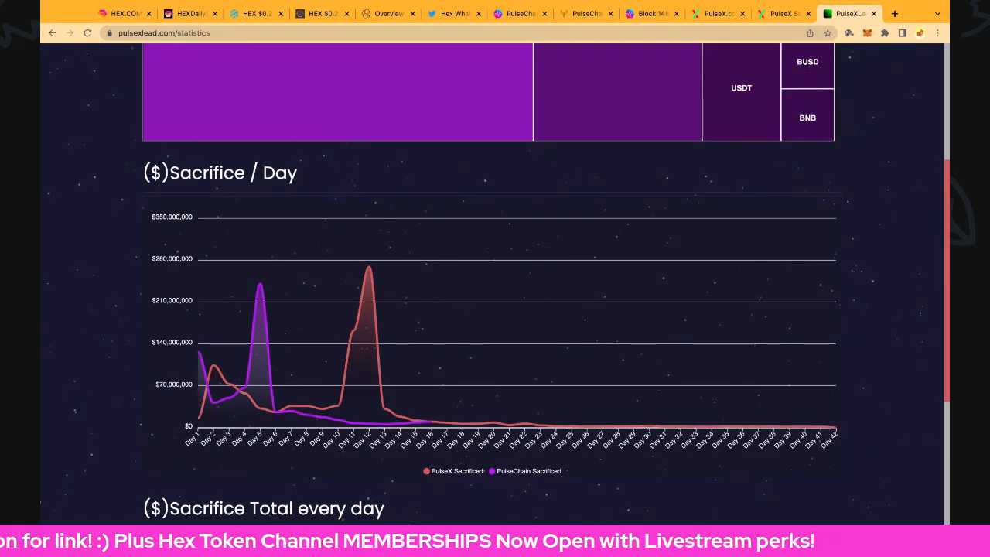
pyautogui.moveTo(835, 427)
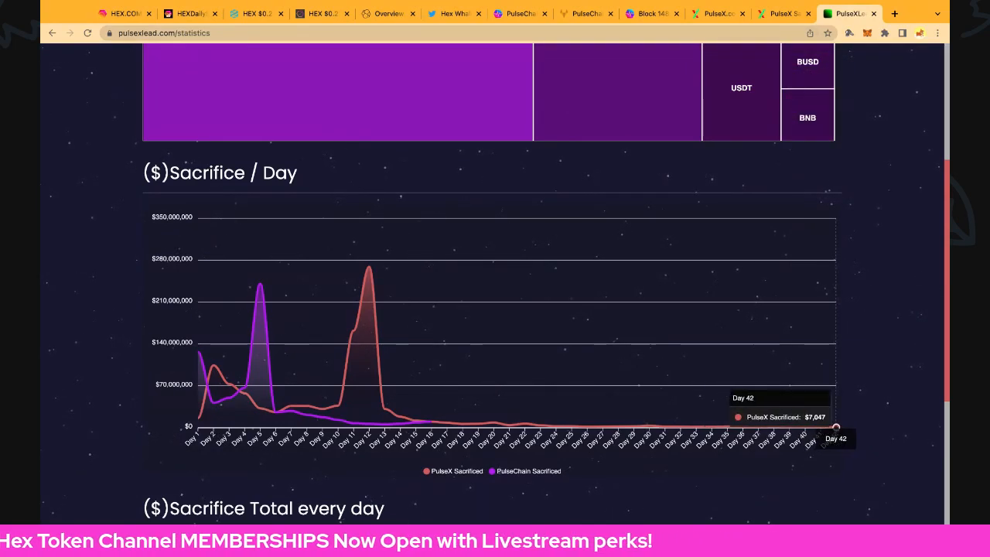